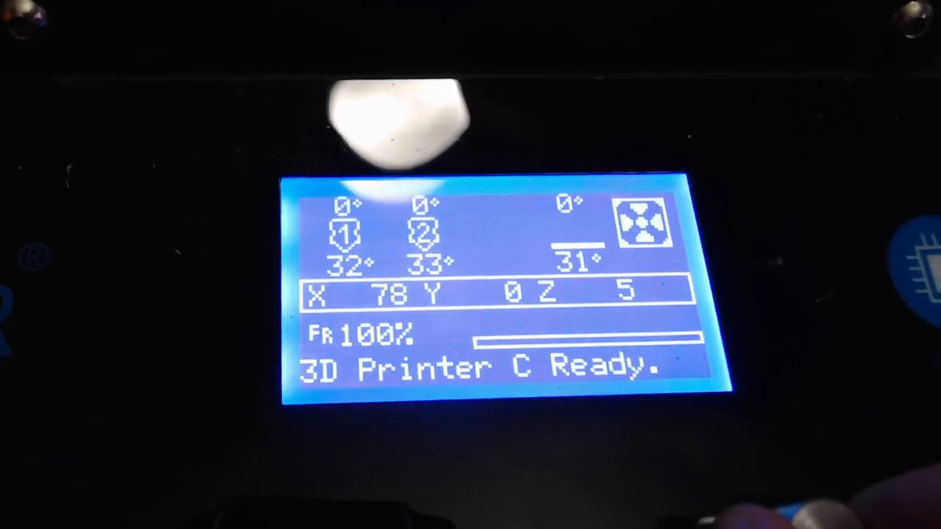
# - Leave the Ready status screen for the main menu with Print from Media highlighted
pyautogui.click(470, 294)
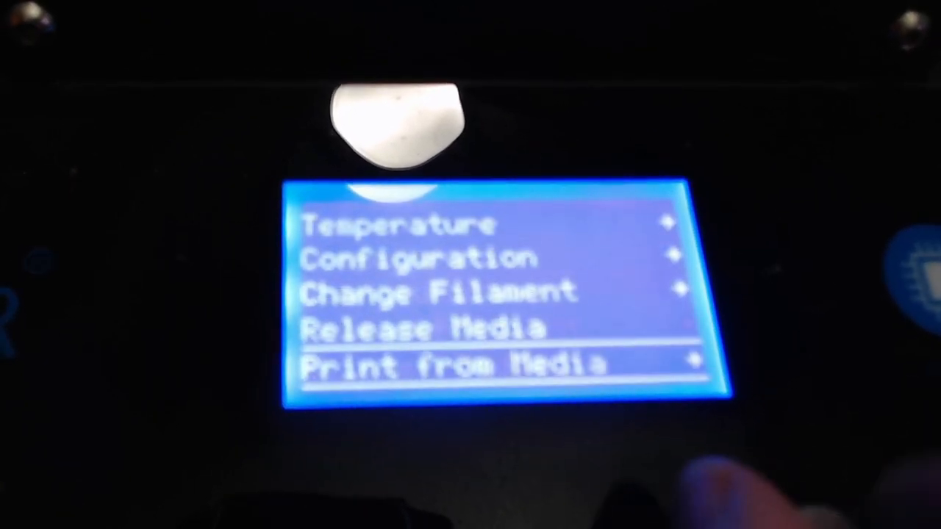